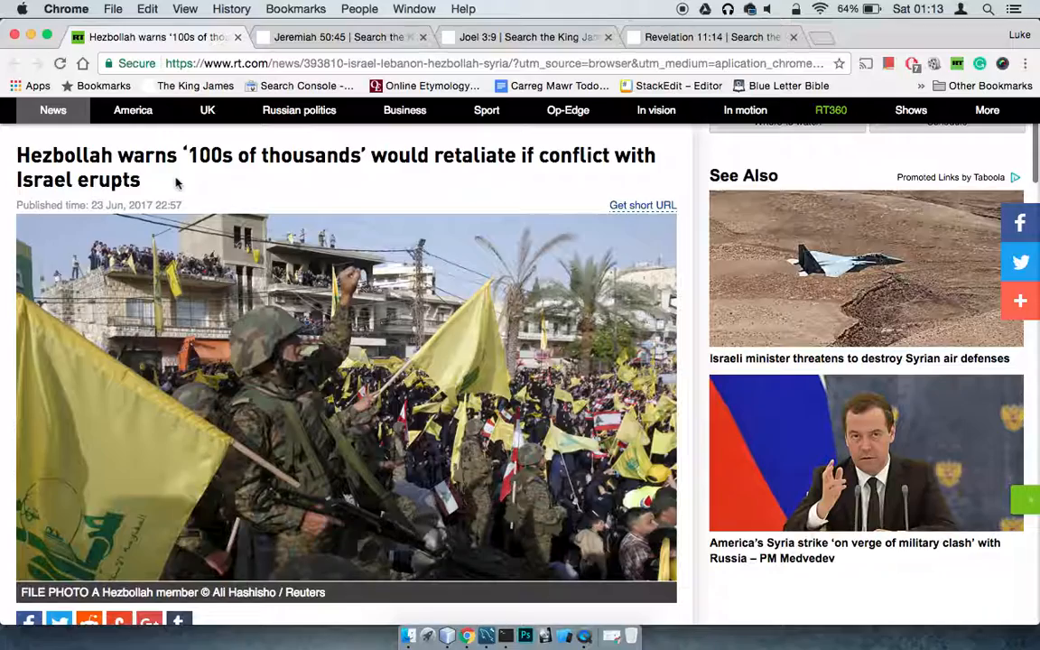
- Scroll through the RT Hezbollah article, then switch to the Jeremiah 50:45 tab
scroll(down, 3)
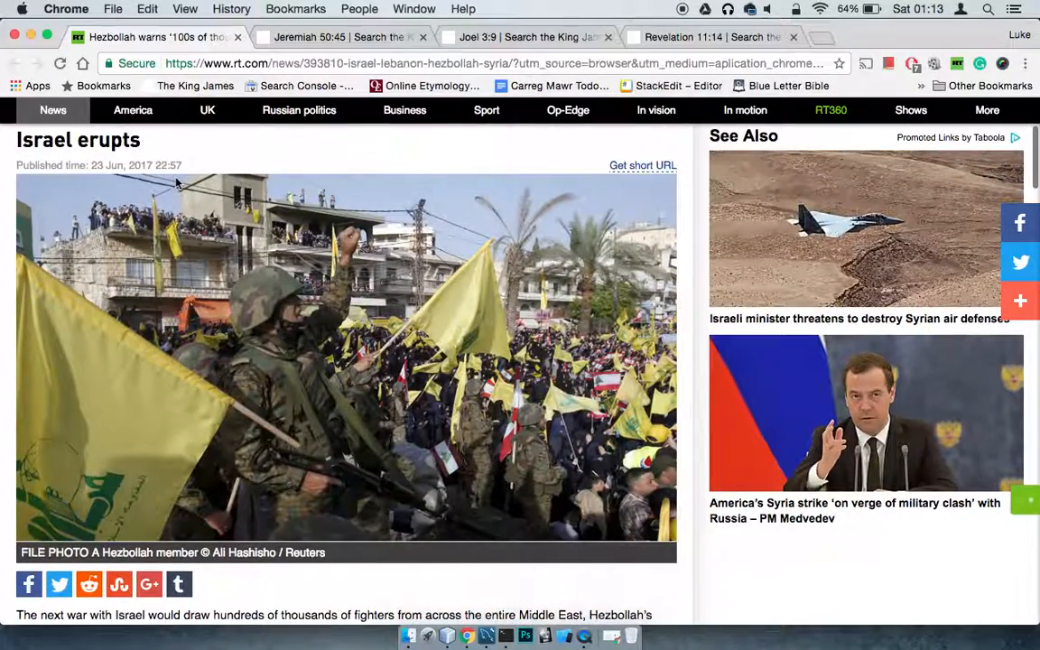
scroll(down, 3)
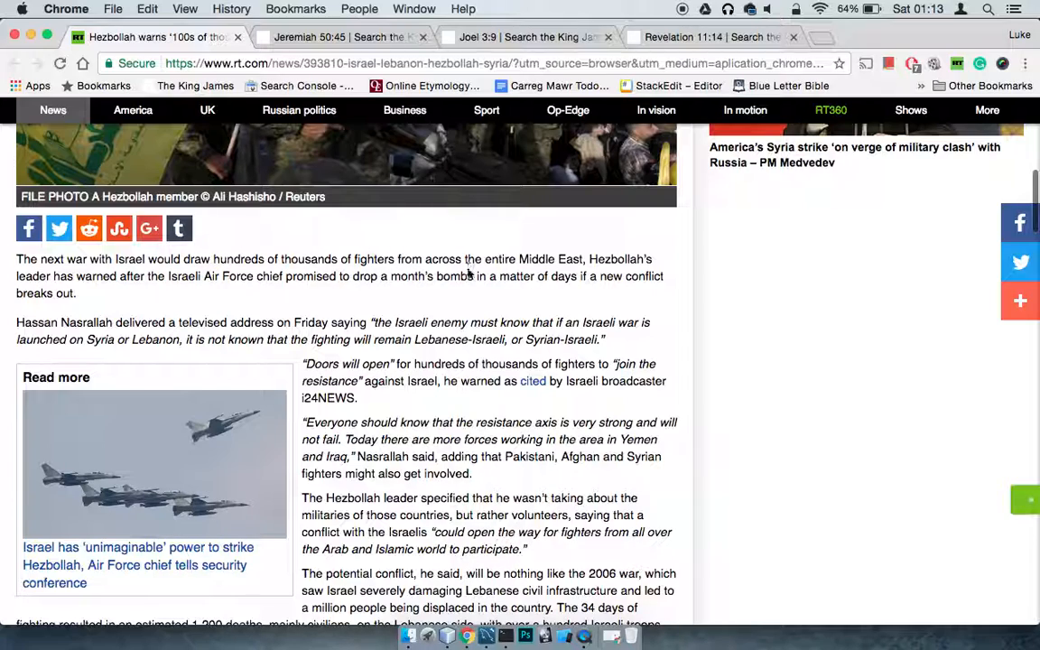
scroll(up, 3)
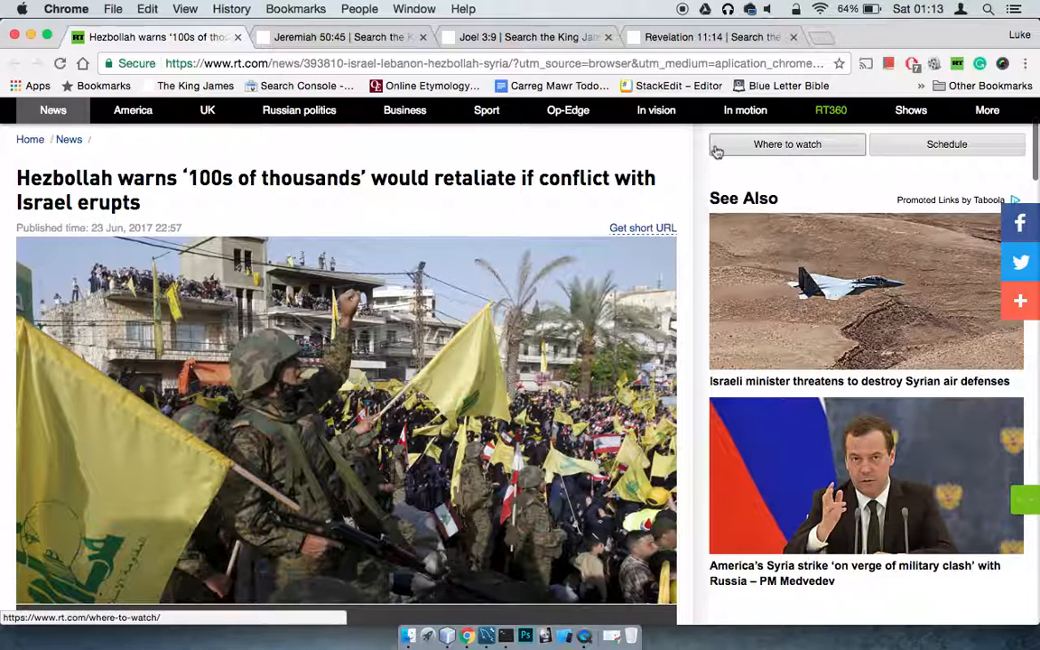
click(917, 10)
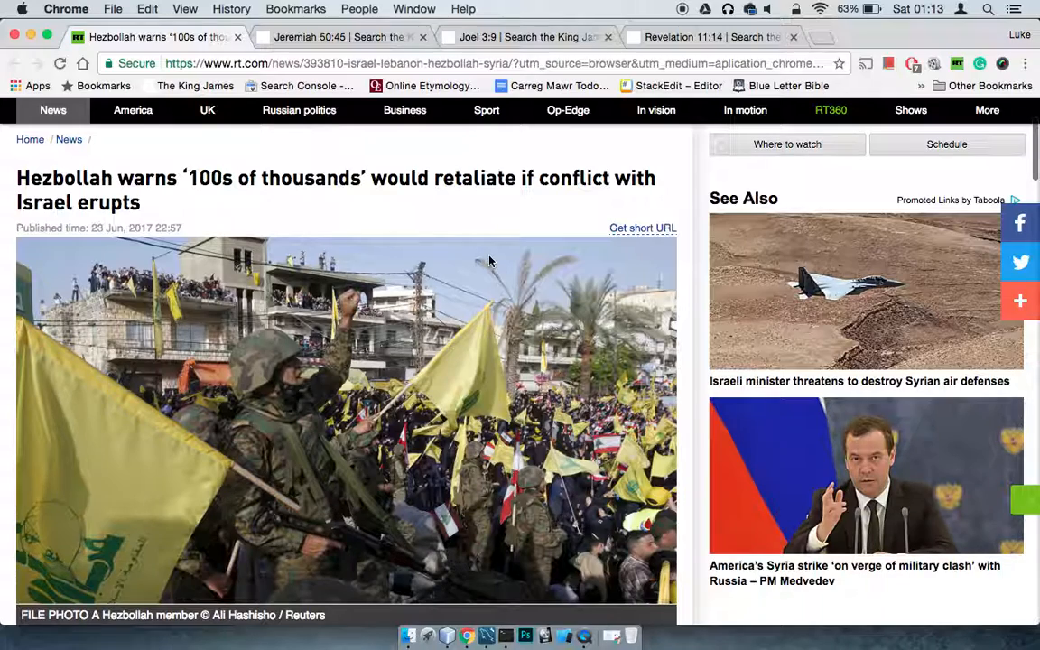
- Scroll down the page to the section about hundreds of thousands of fighters
scroll(down, 3)
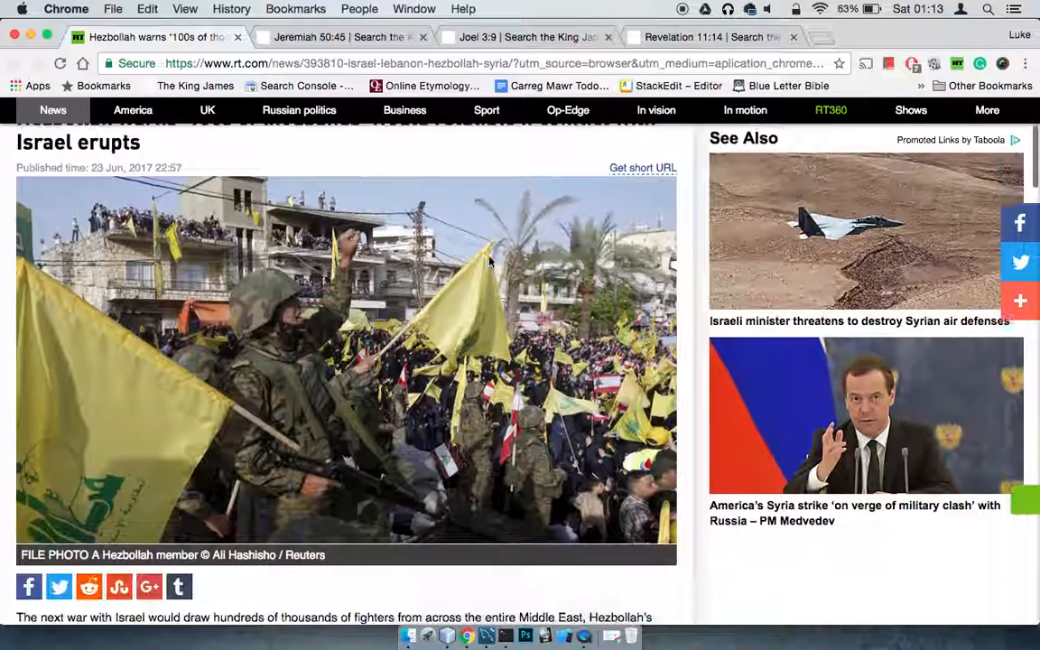
scroll(down, 3)
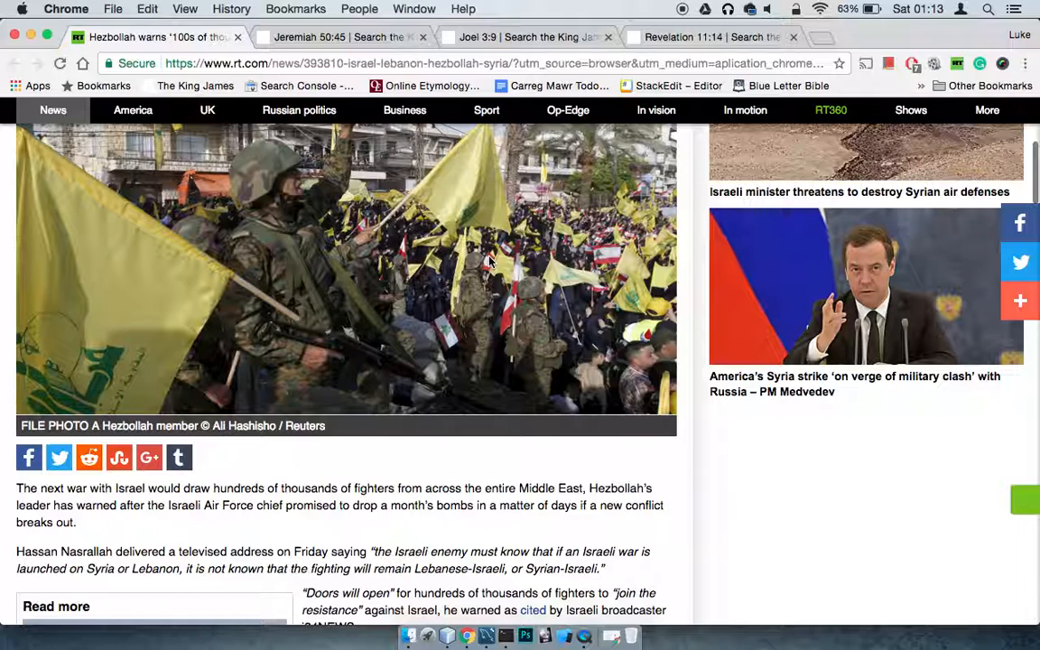
scroll(down, 3)
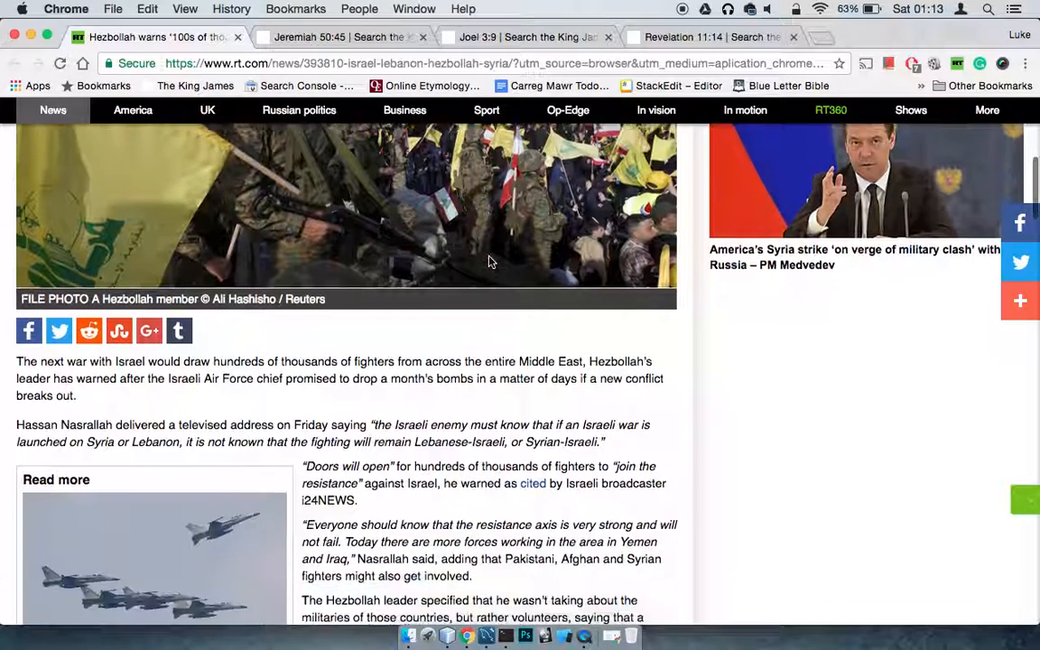
scroll(down, 3)
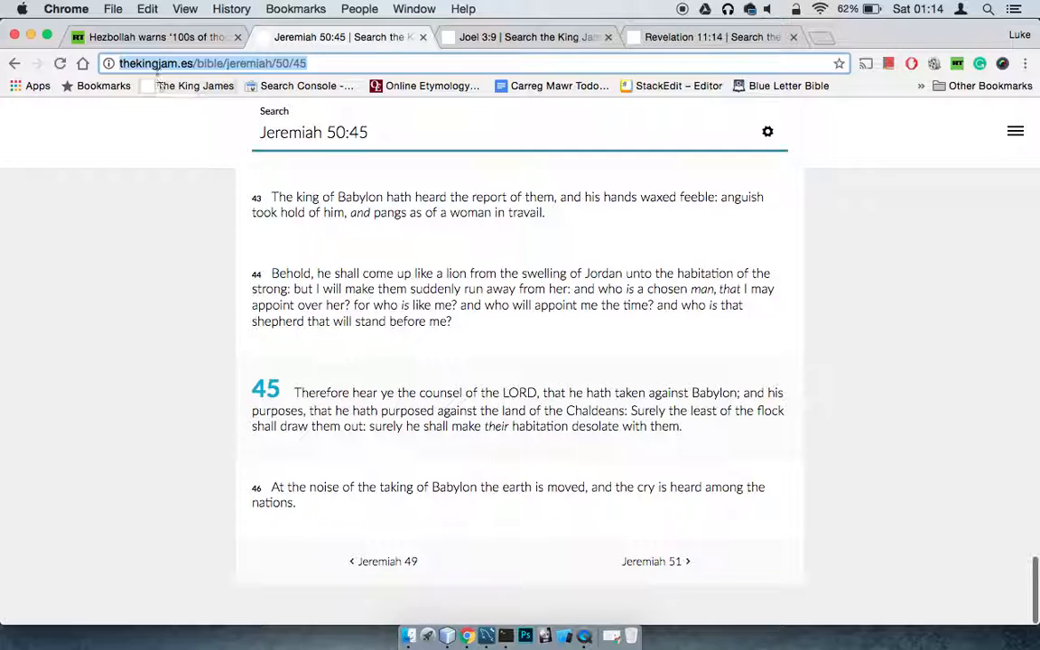
click(154, 36)
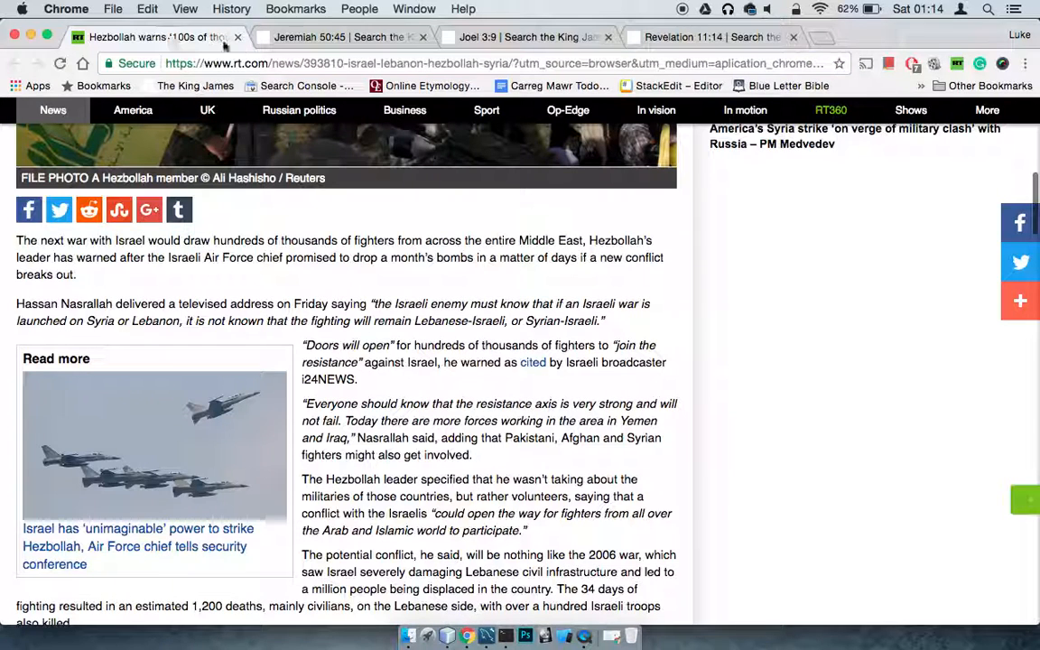
click(343, 36)
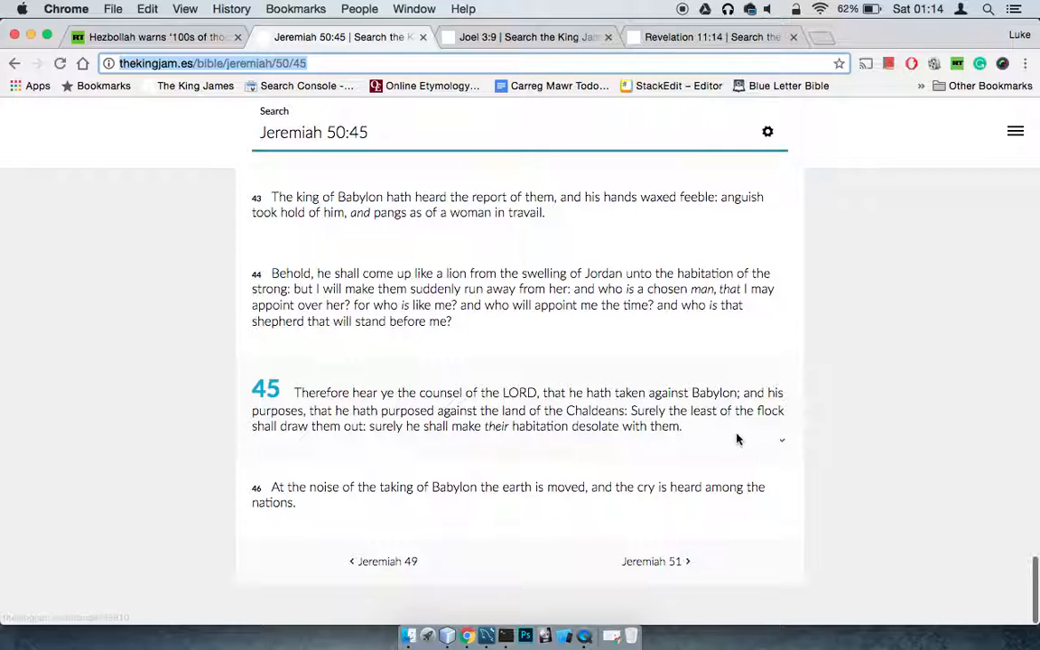
mouse_move(442, 432)
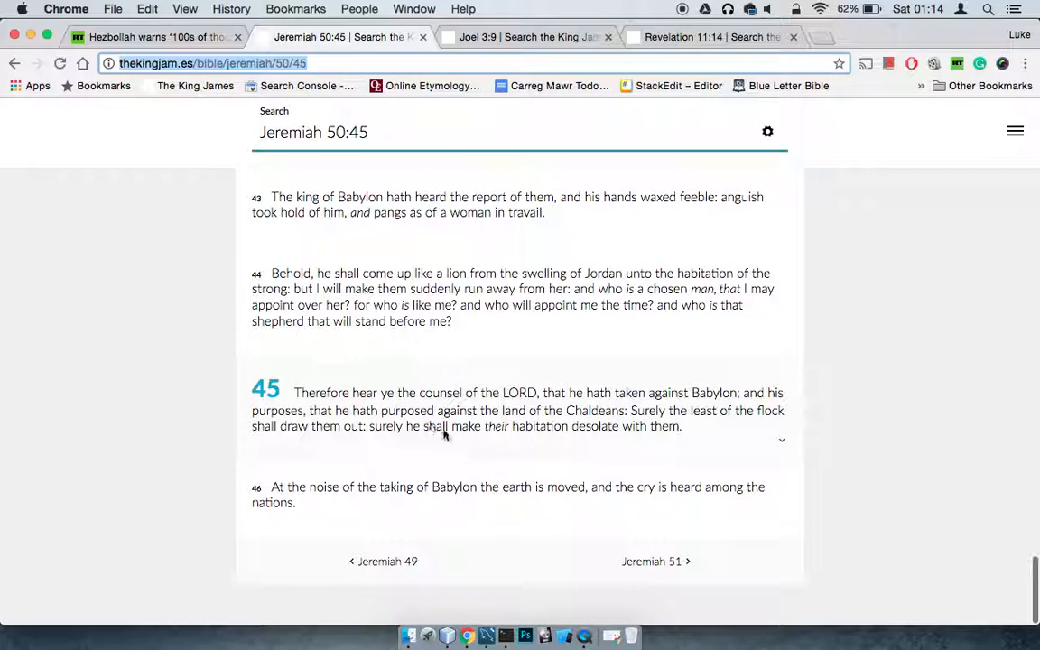
mouse_move(730, 446)
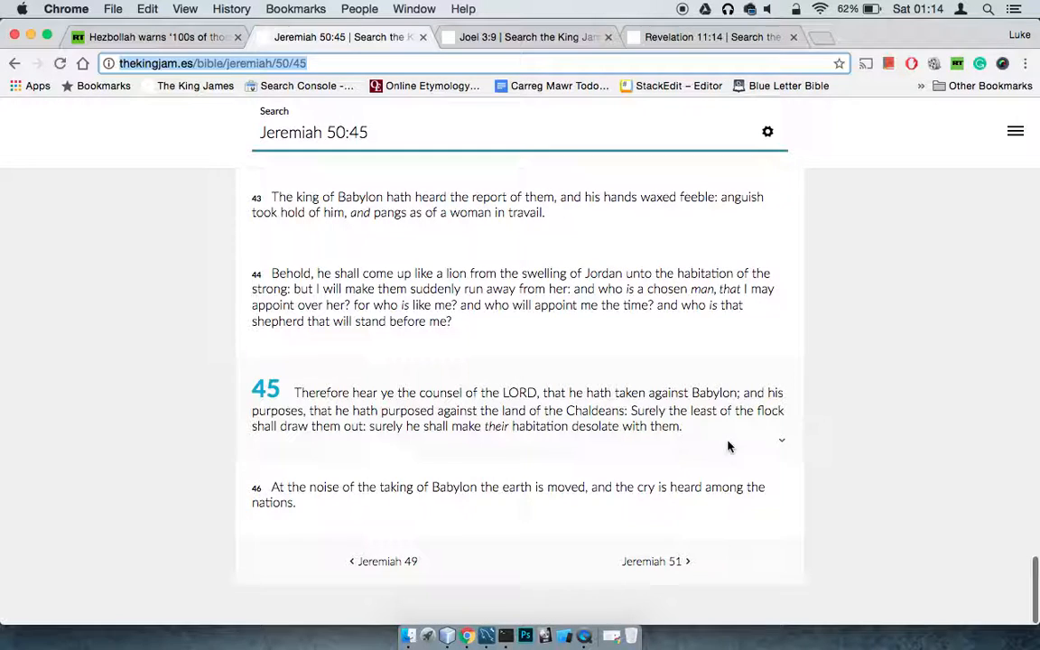
mouse_move(560, 488)
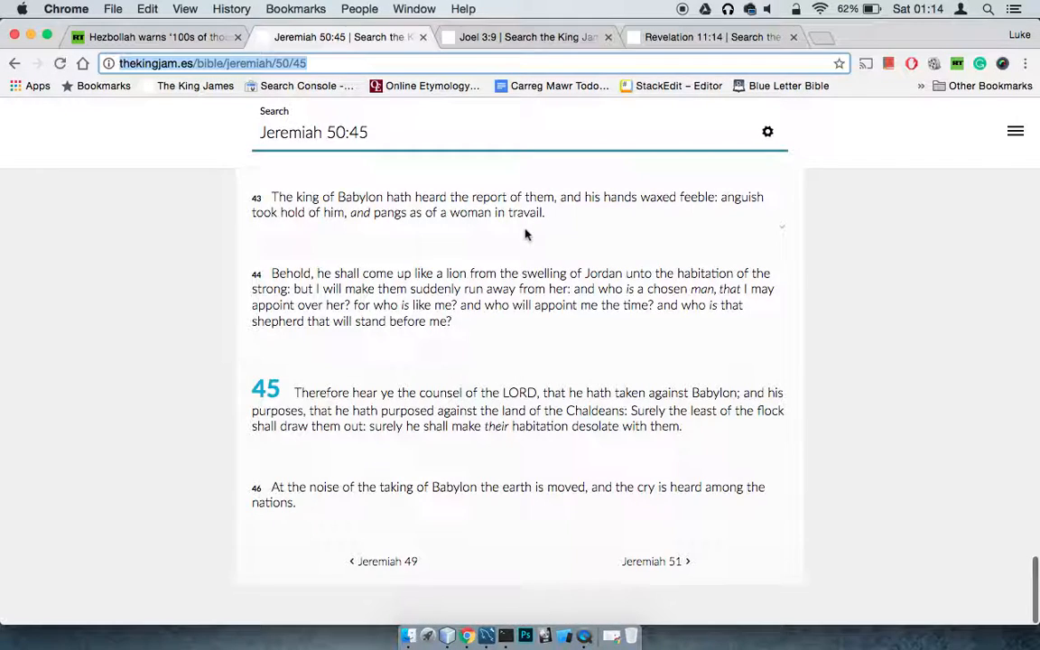
- View the Joel 3:9 passage, then switch to the Revelation 11:14 passage
click(527, 36)
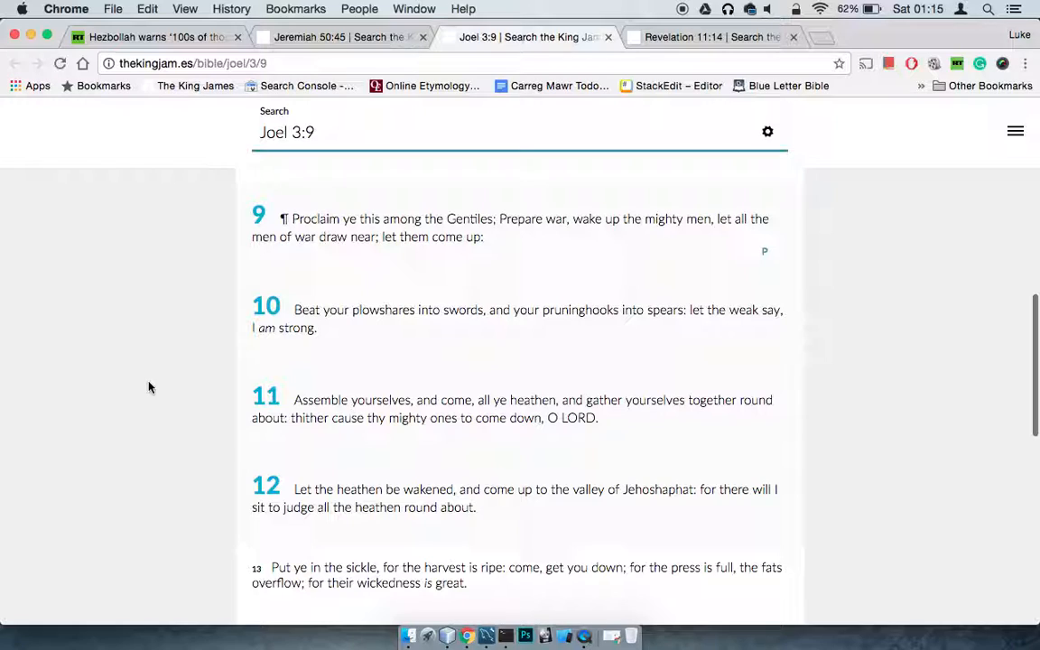
mouse_move(177, 408)
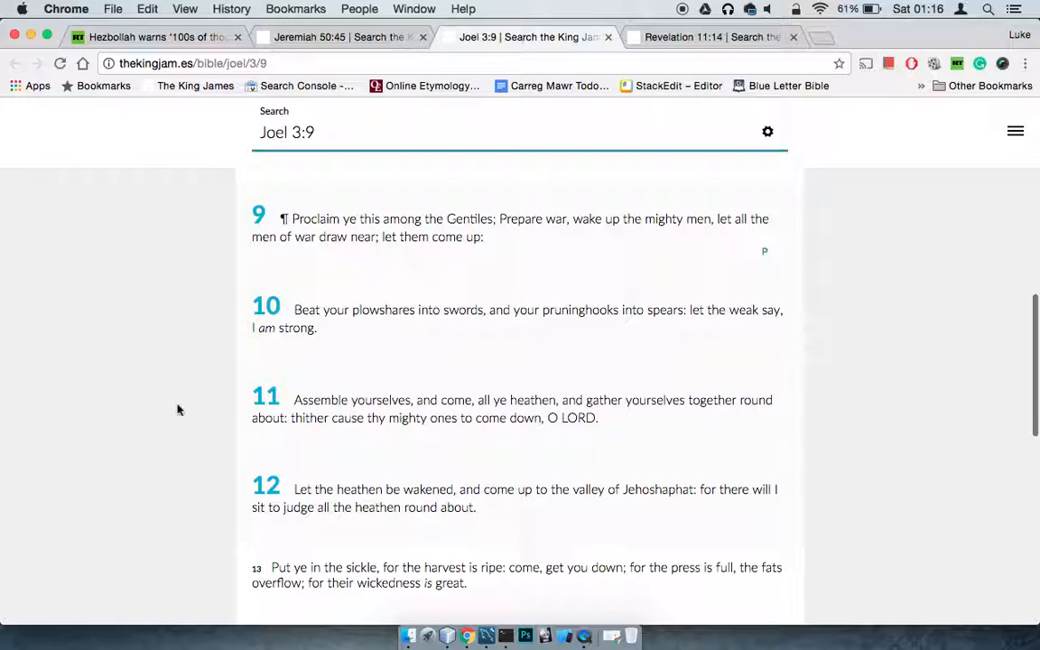
click(708, 36)
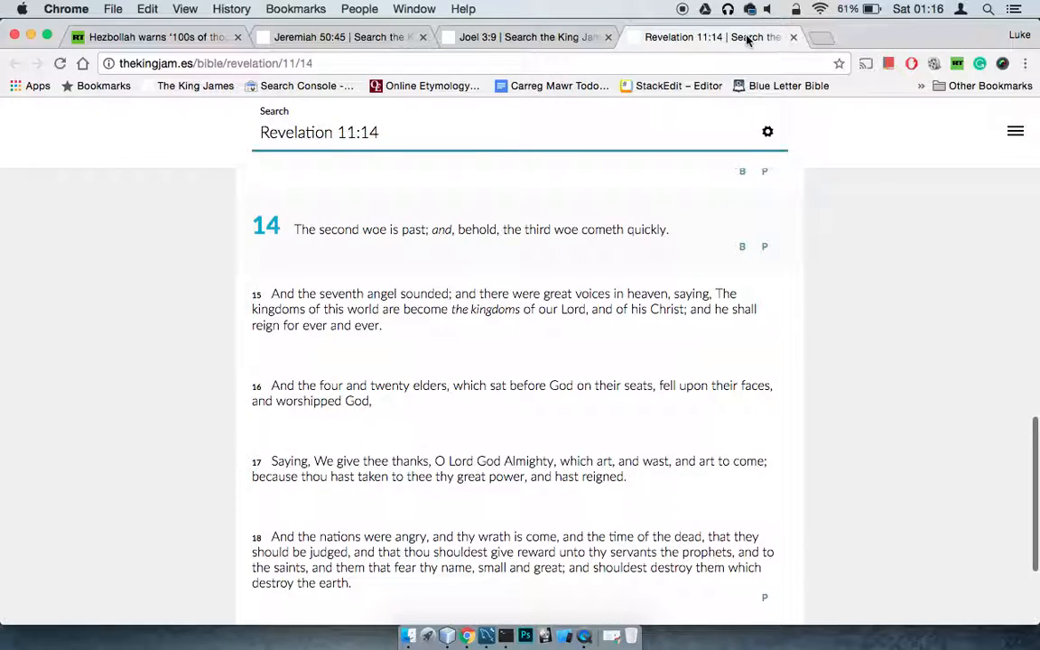